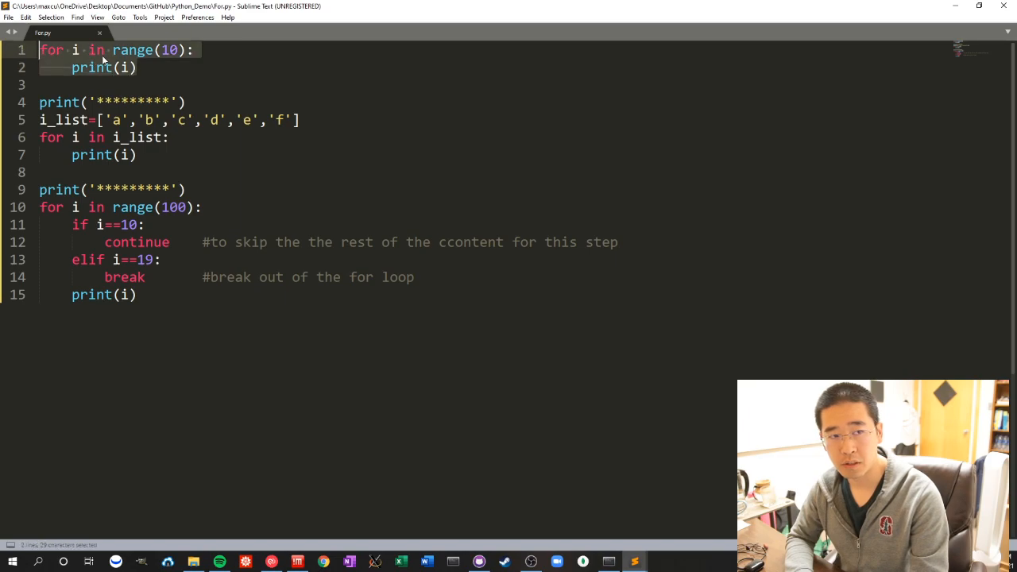
Step: Fix the 'ccontent' typo to 'content' in the continue comment and save for.py
click(93, 49)
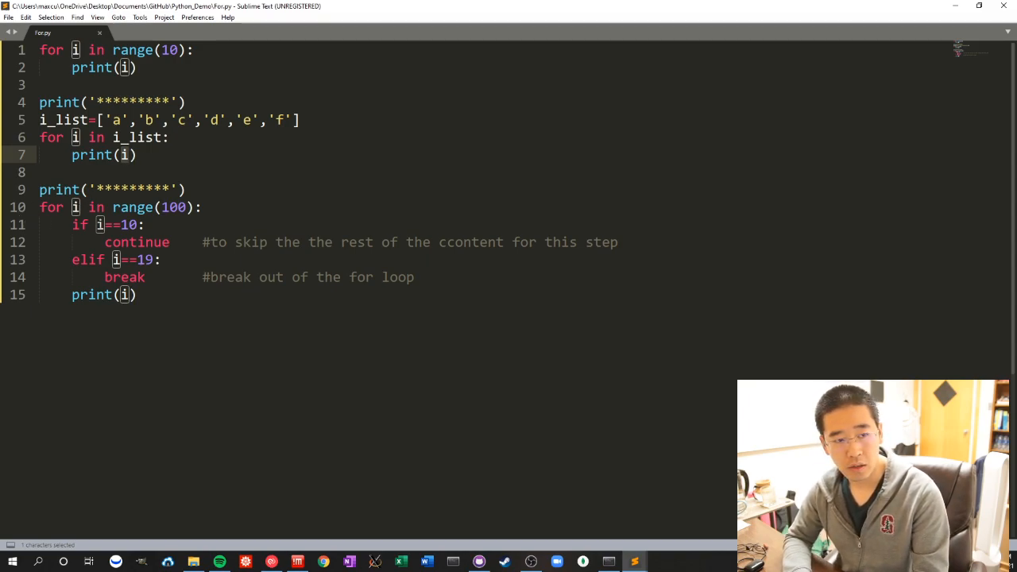
double_click(137, 242)
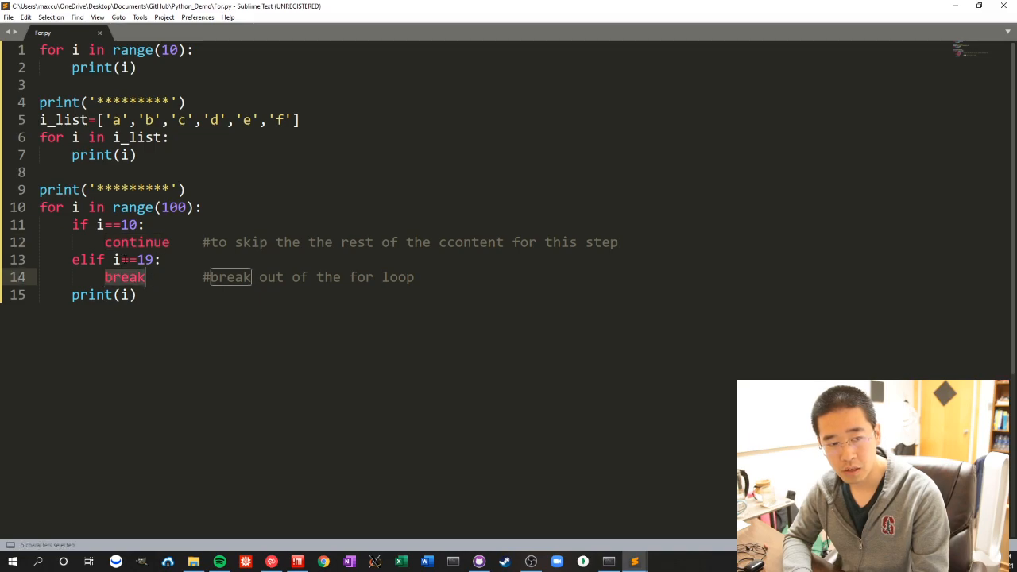
double_click(137, 242)
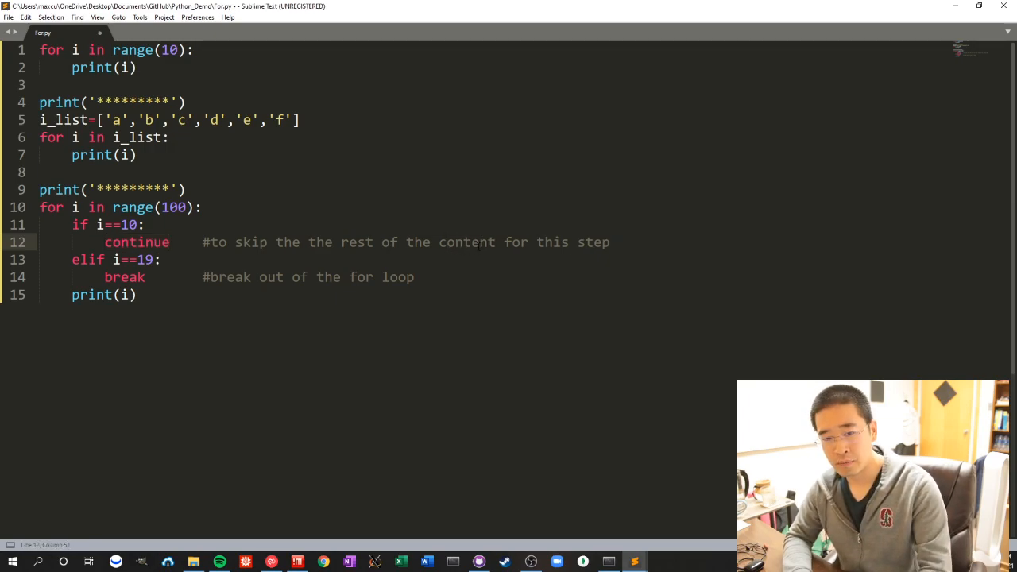
key(ctrl+s)
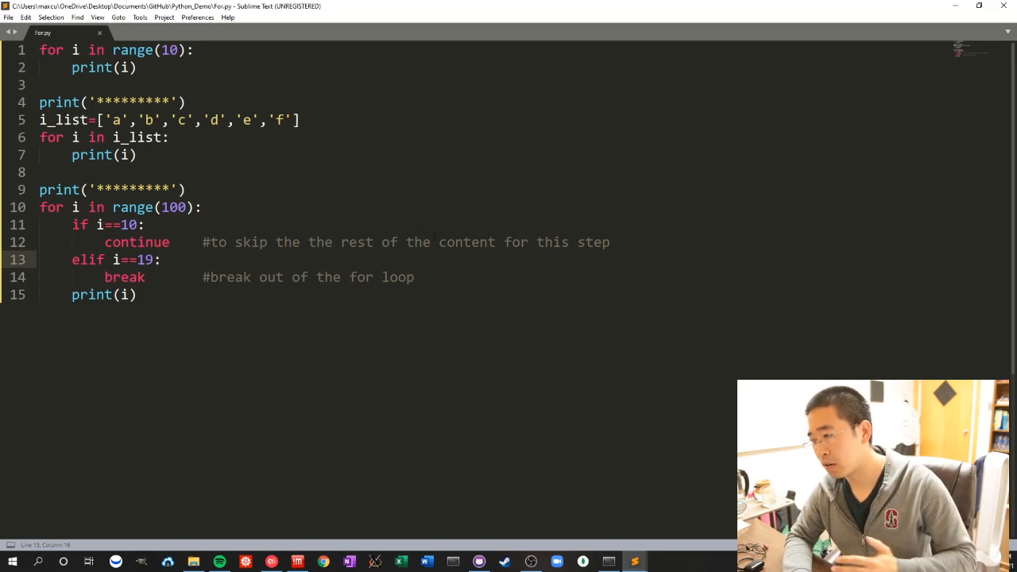
mouse_move(411, 4)
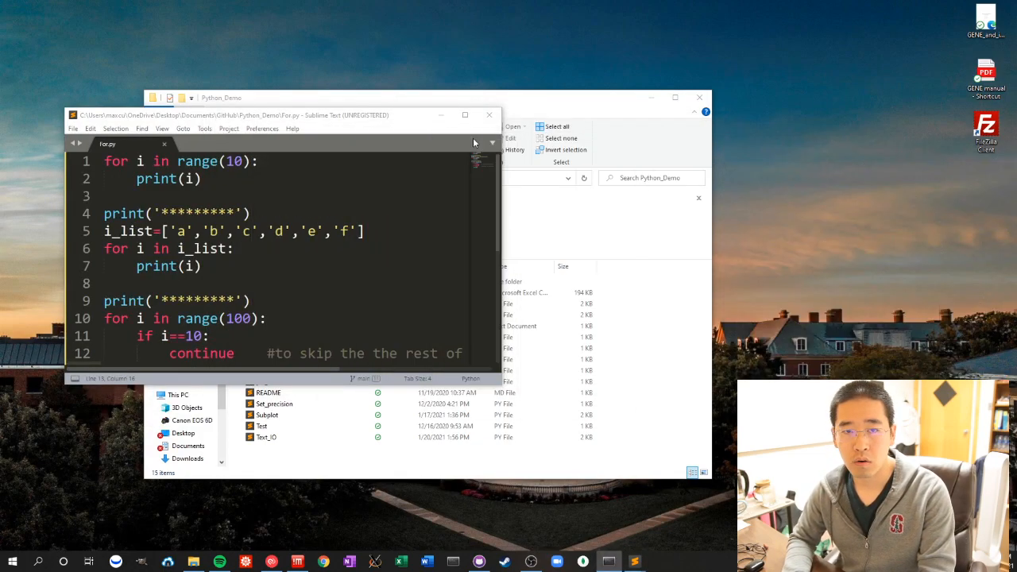
Step: Switch to Anaconda Prompt and enter the command 'python For.py' without running it
click(464, 115)
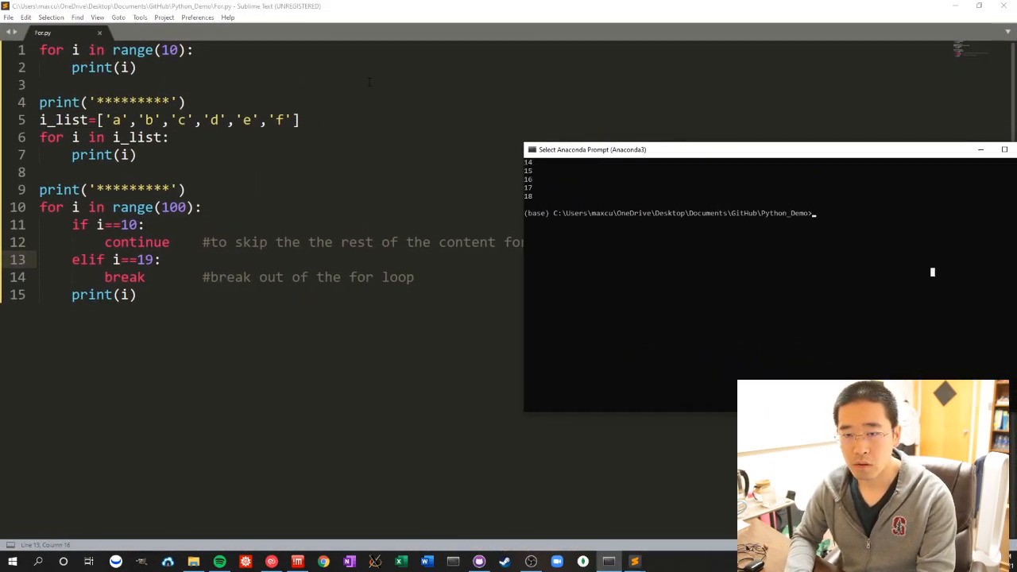
text(python)
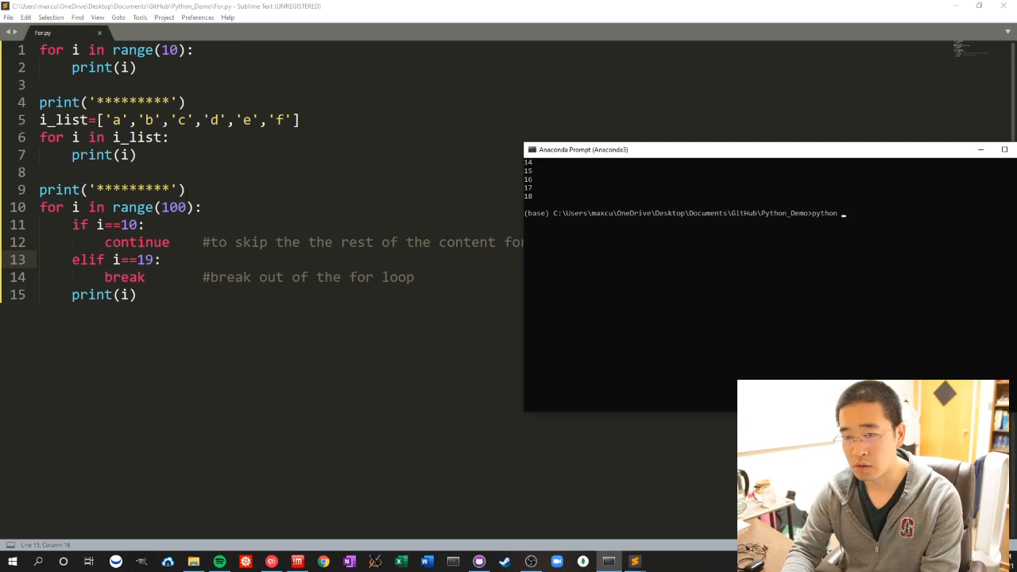
text(For.py)
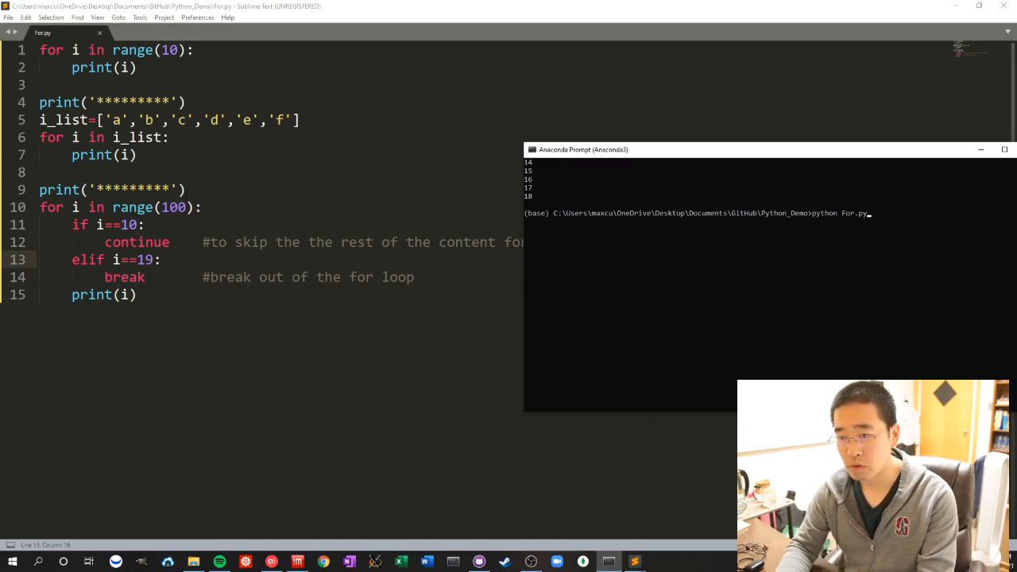
Step: Execute python For.py, printing digits, letters a–f and 0–18 skipping 10, then review the code
key(Return)
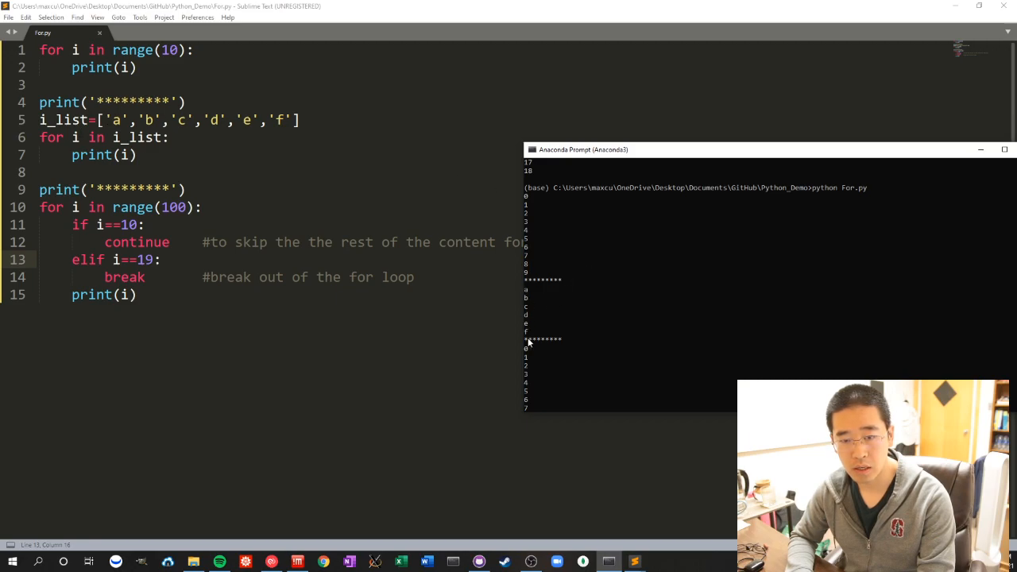
scroll(down, 3)
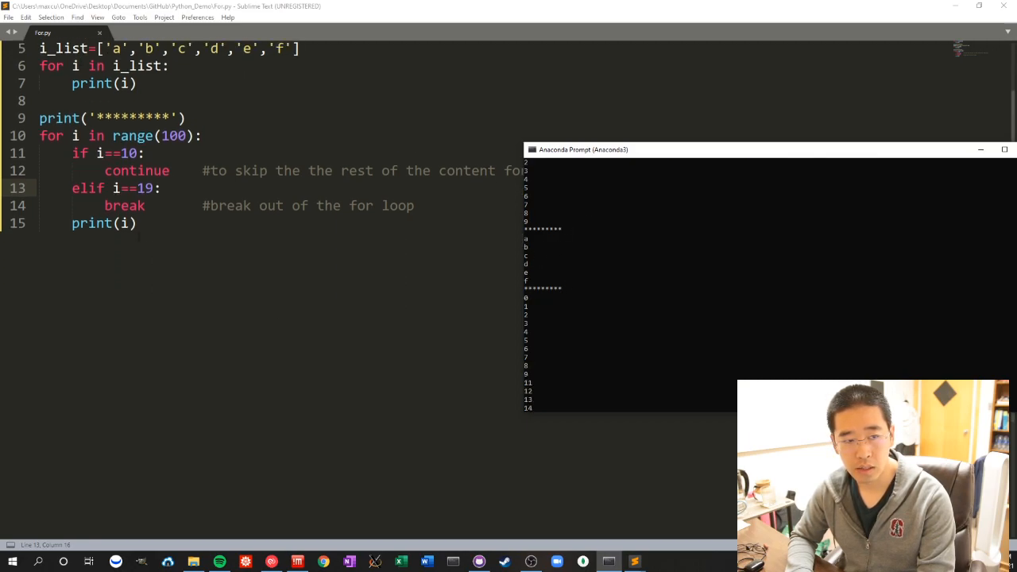
scroll(up, 3)
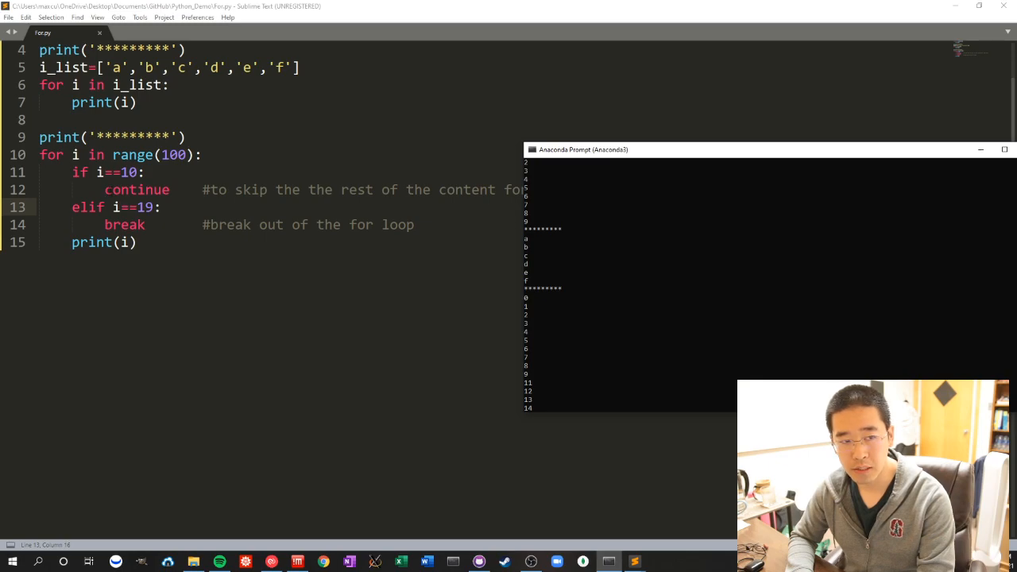